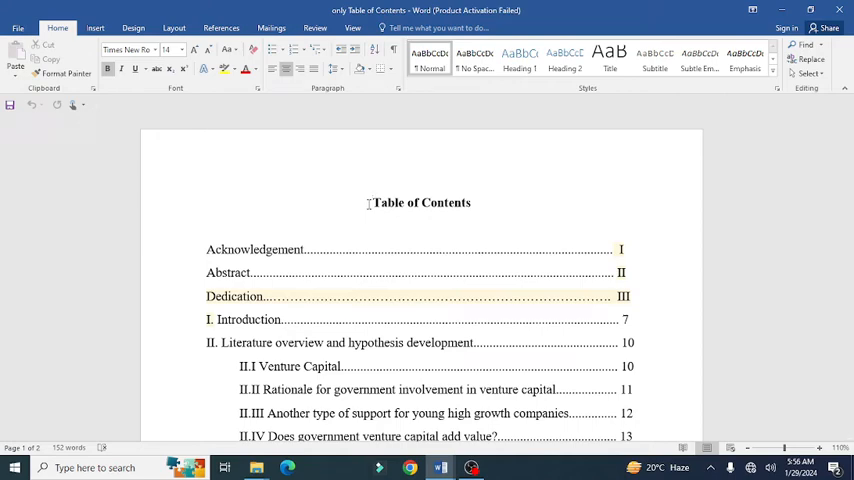
pyautogui.moveTo(469, 225)
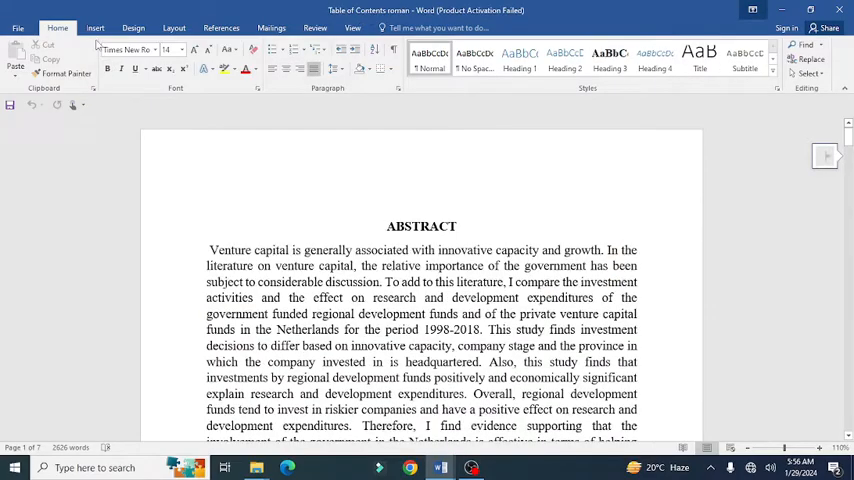
# - Insert a Plain Number 3 page number at the bottom right of the footer
pyautogui.click(95, 27)
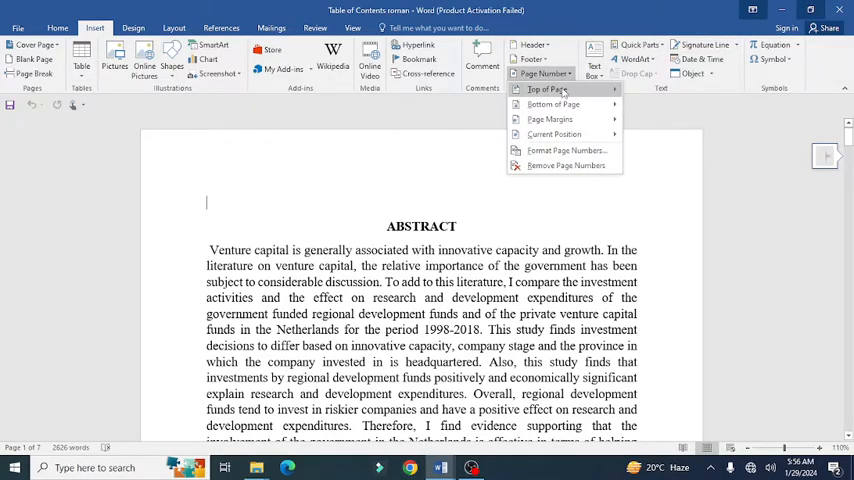
pyautogui.click(553, 104)
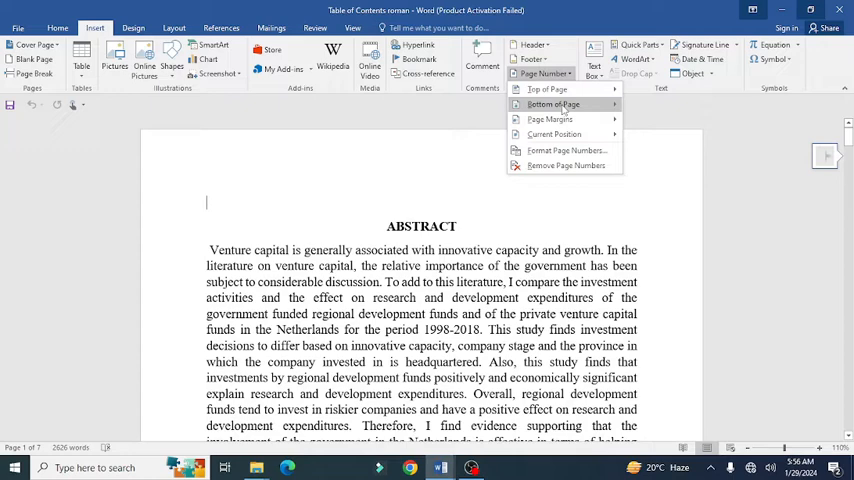
pyautogui.click(553, 104)
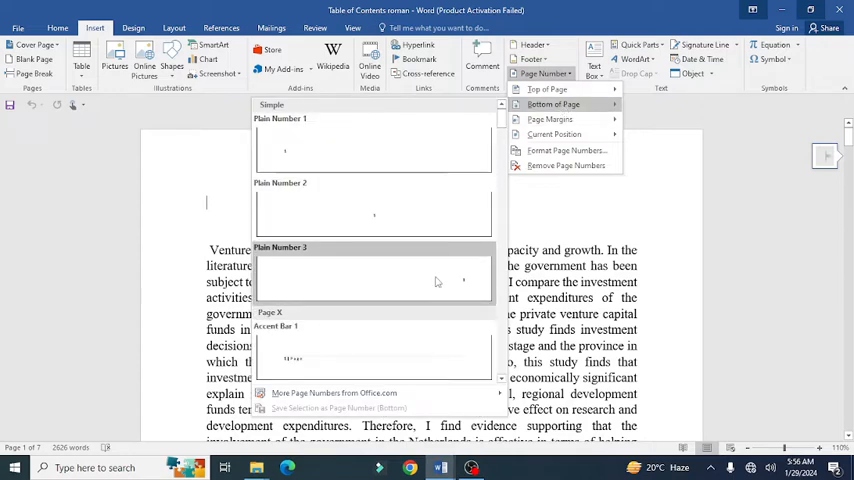
pyautogui.click(375, 280)
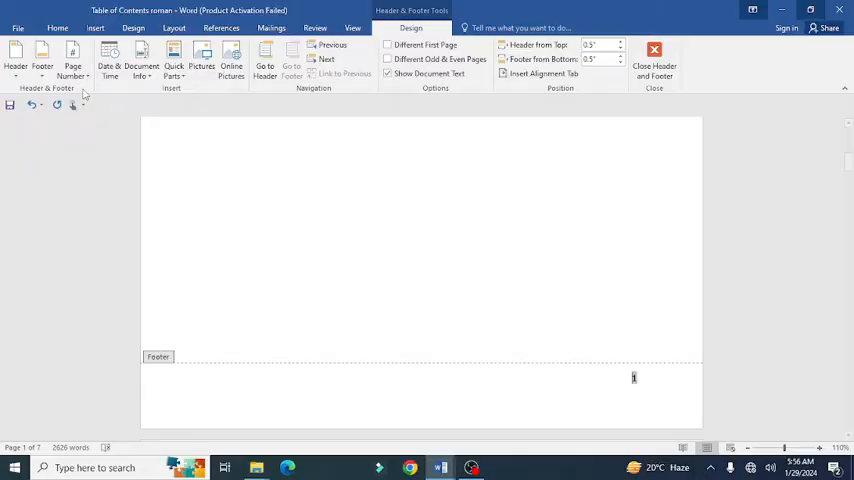
pyautogui.moveTo(72, 60)
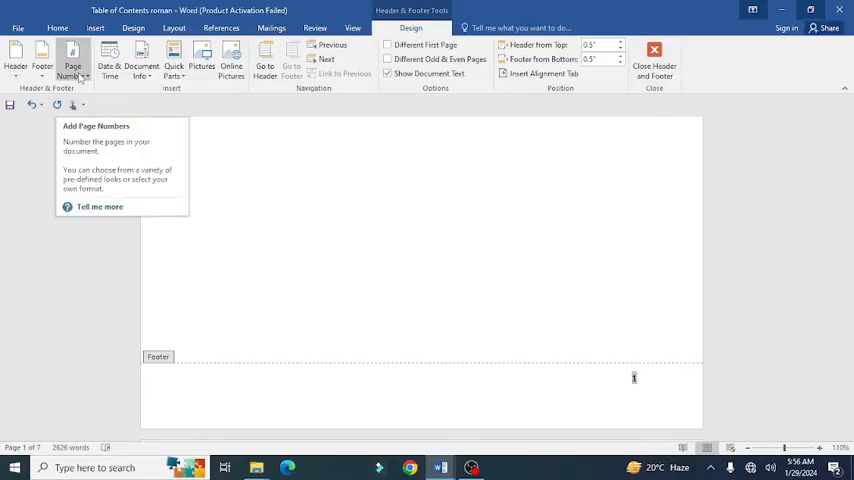
# - Format the page numbers as lowercase Roman numerals (i, ii, iii) and close the footer
pyautogui.click(73, 58)
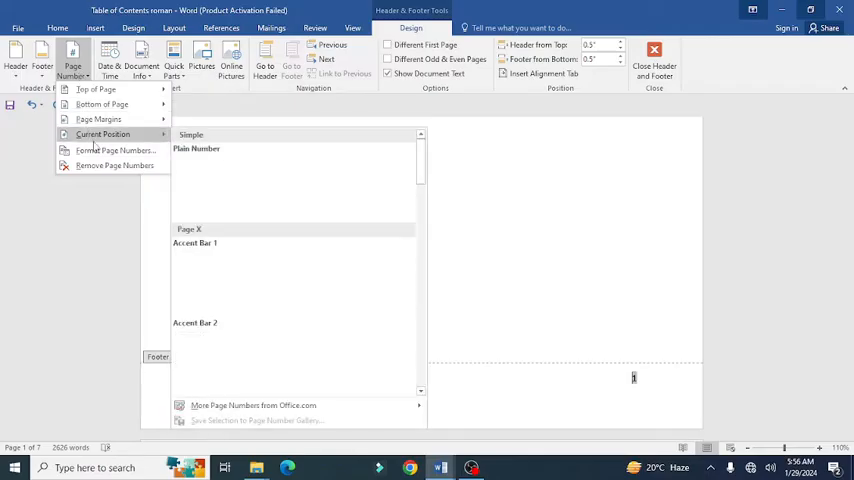
pyautogui.moveTo(114, 150)
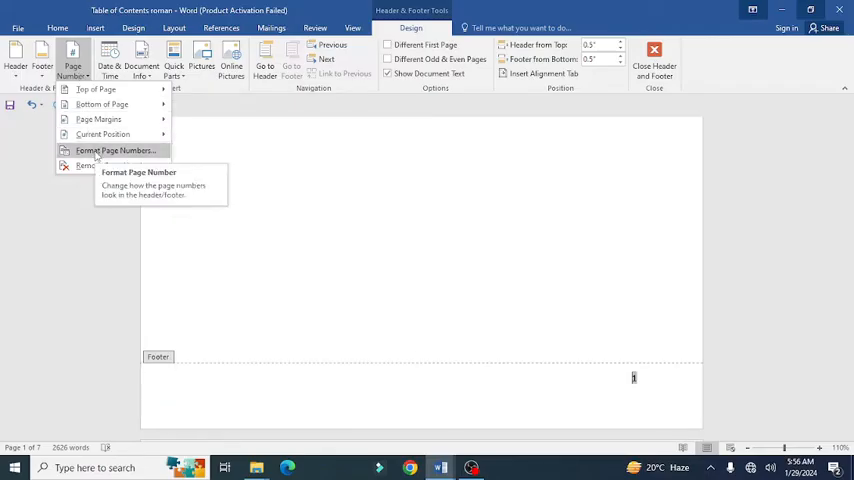
pyautogui.click(114, 150)
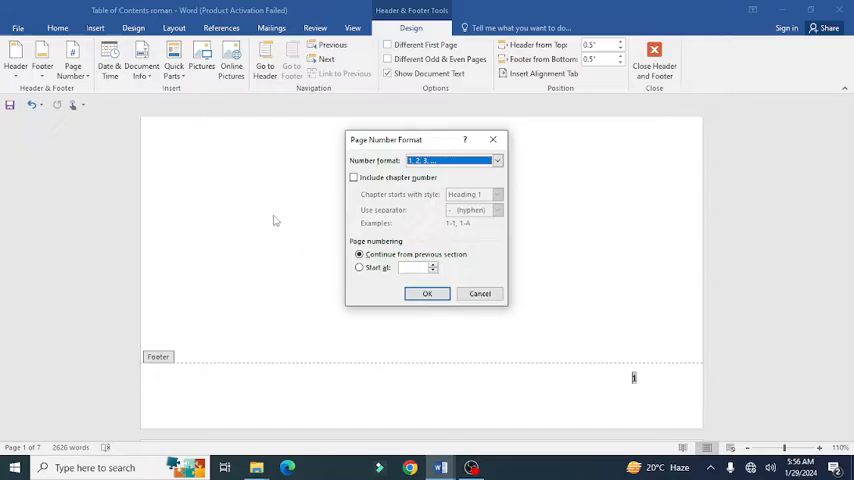
pyautogui.click(496, 161)
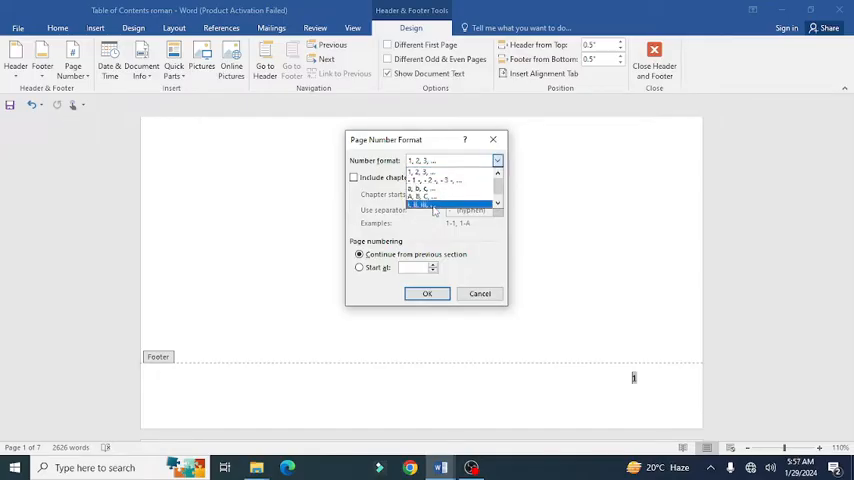
pyautogui.click(448, 207)
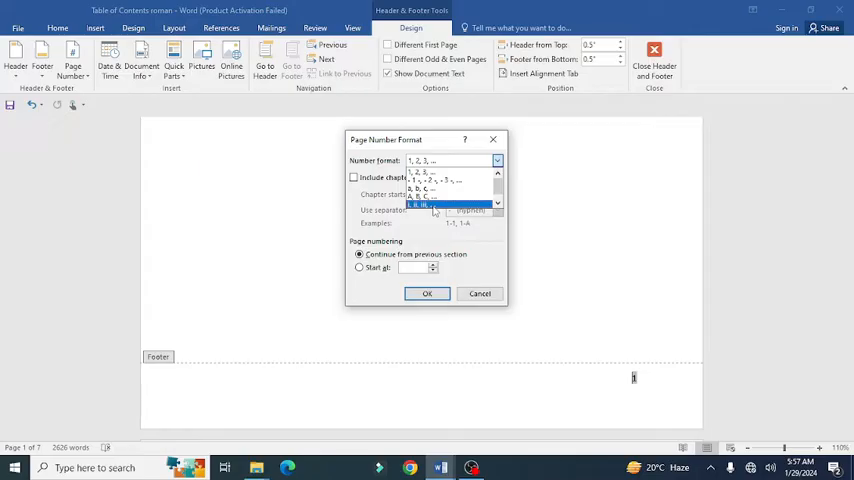
pyautogui.click(425, 204)
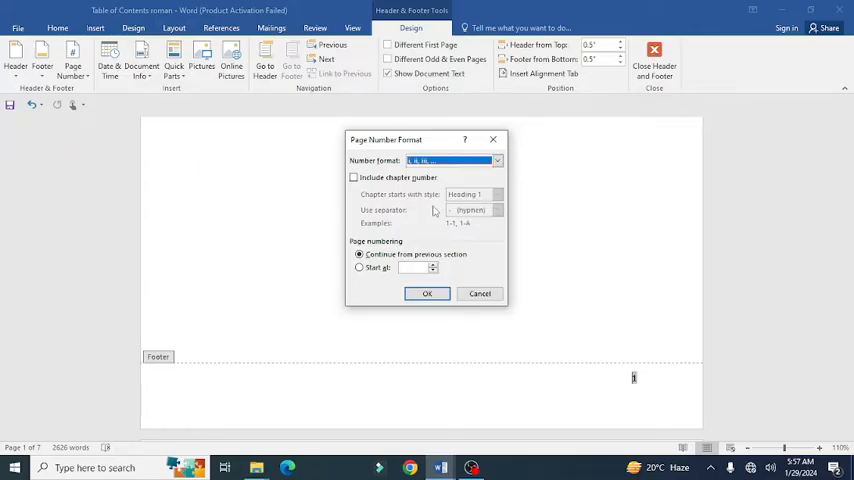
pyautogui.click(427, 293)
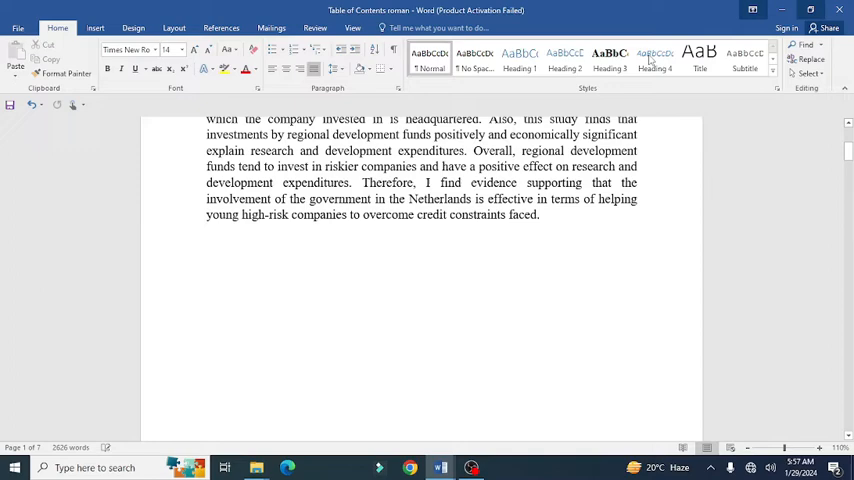
# - Scroll down to the end of the dedication paragraph before the Introduction
pyautogui.scroll(-3)
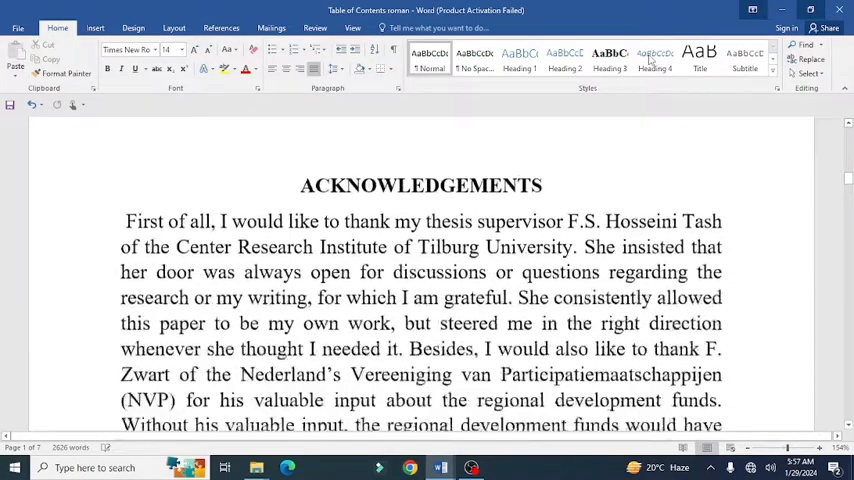
pyautogui.scroll(-3)
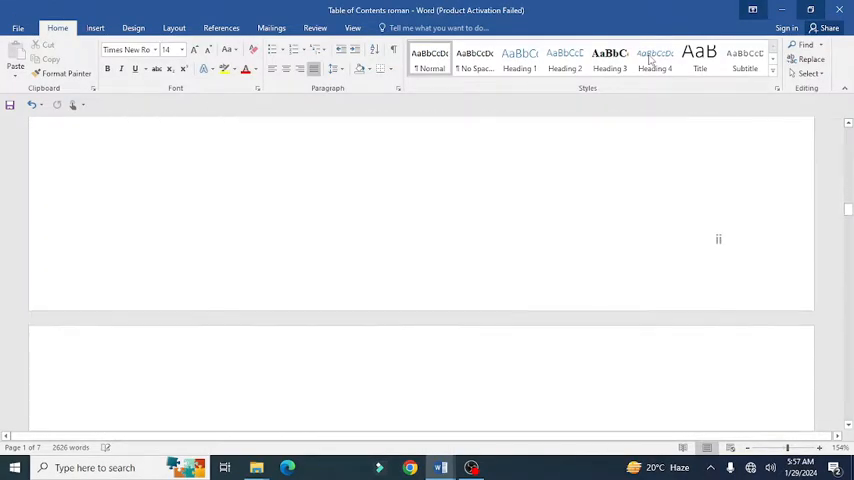
pyautogui.scroll(-3)
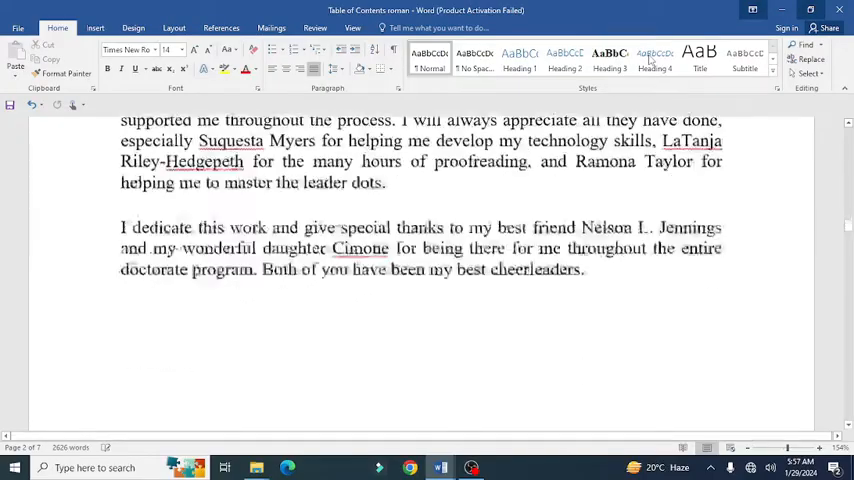
pyautogui.scroll(-3)
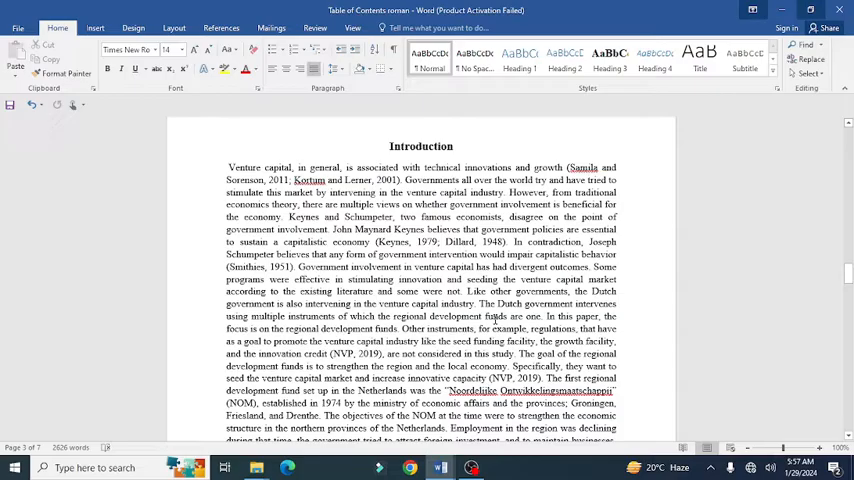
pyautogui.scroll(-3)
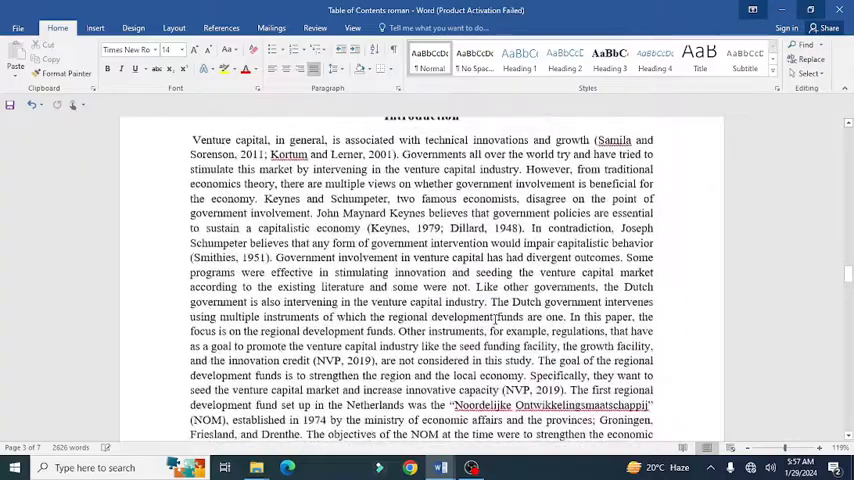
pyautogui.scroll(-3)
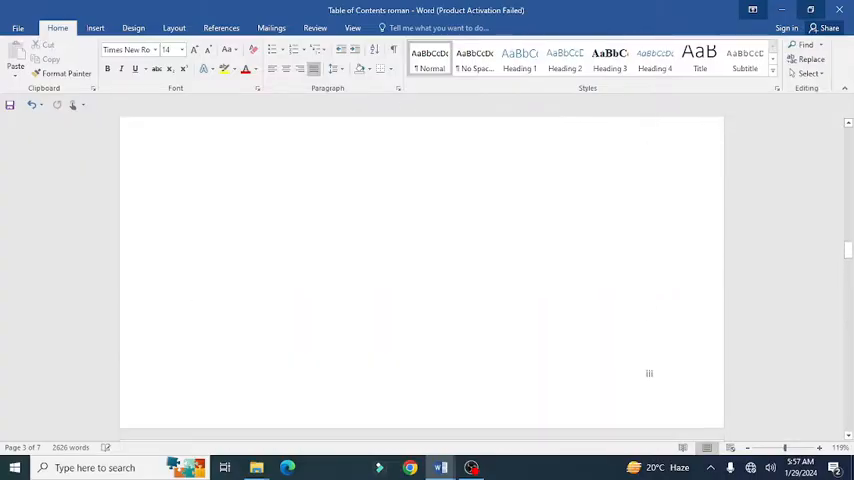
pyautogui.scroll(-3)
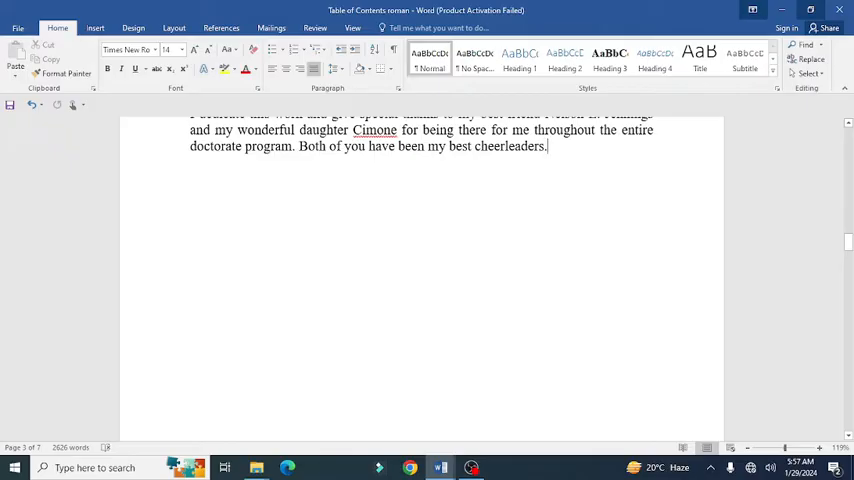
# - Apply page setup from this point forward to start a new section after the dedication
pyautogui.click(95, 27)
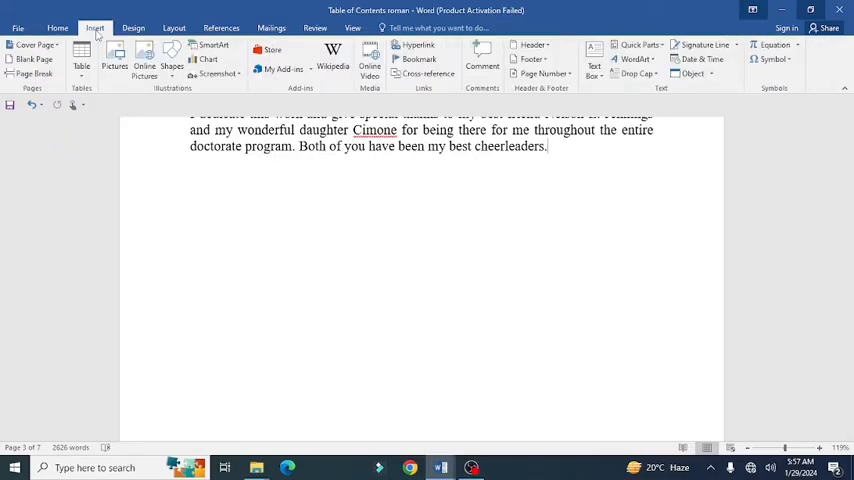
pyautogui.click(174, 27)
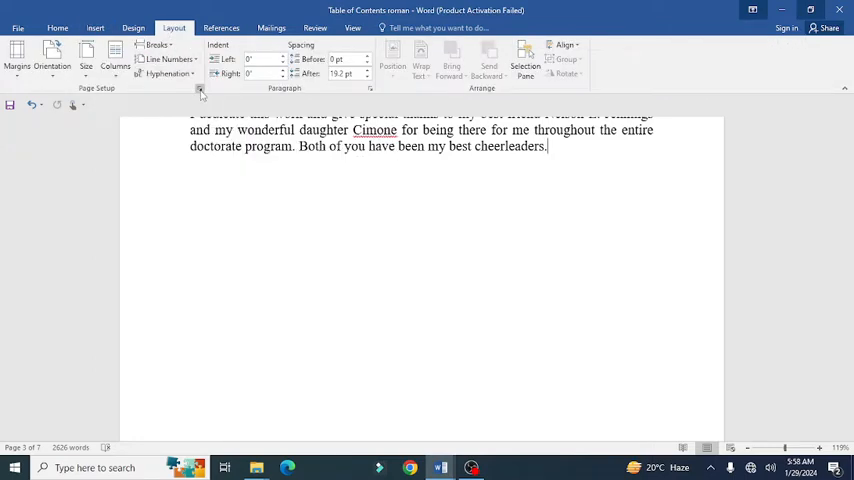
pyautogui.click(199, 88)
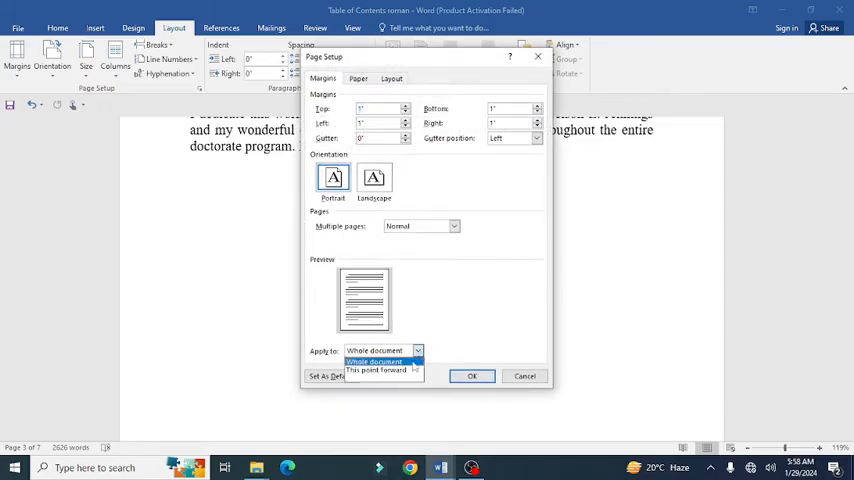
pyautogui.click(378, 370)
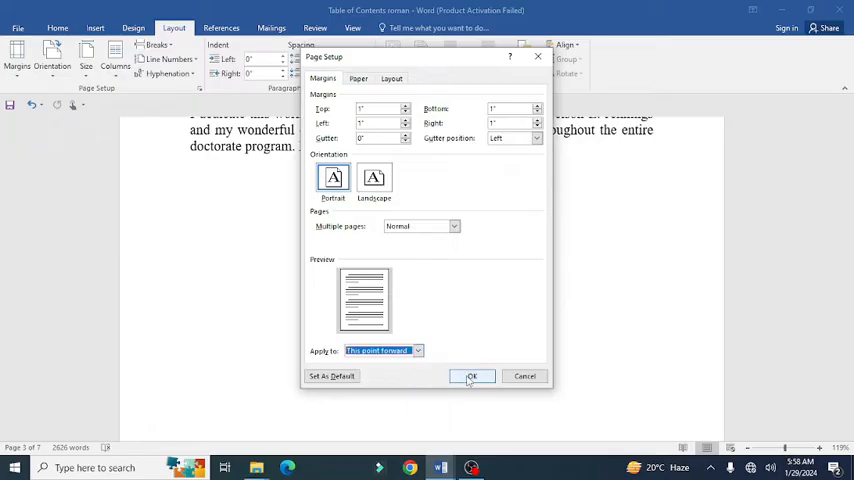
pyautogui.click(471, 376)
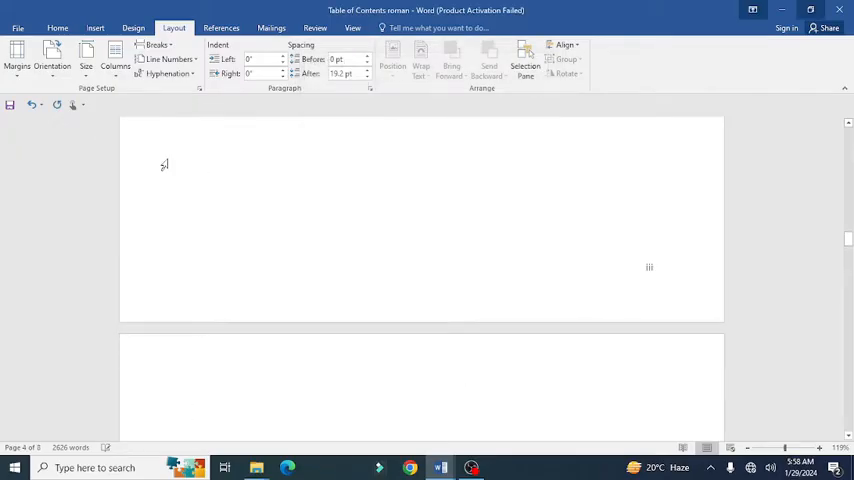
pyautogui.click(95, 27)
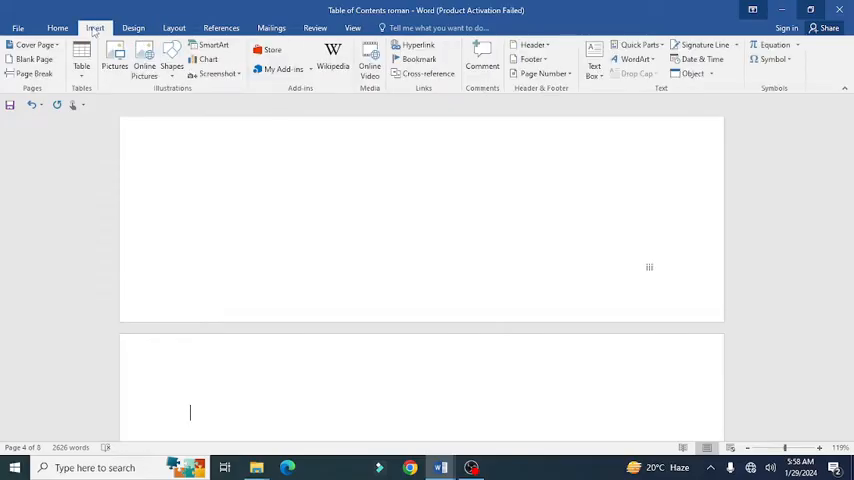
# - Format the new section's page numbers as 1, 2, 3, starting at 1
pyautogui.click(545, 73)
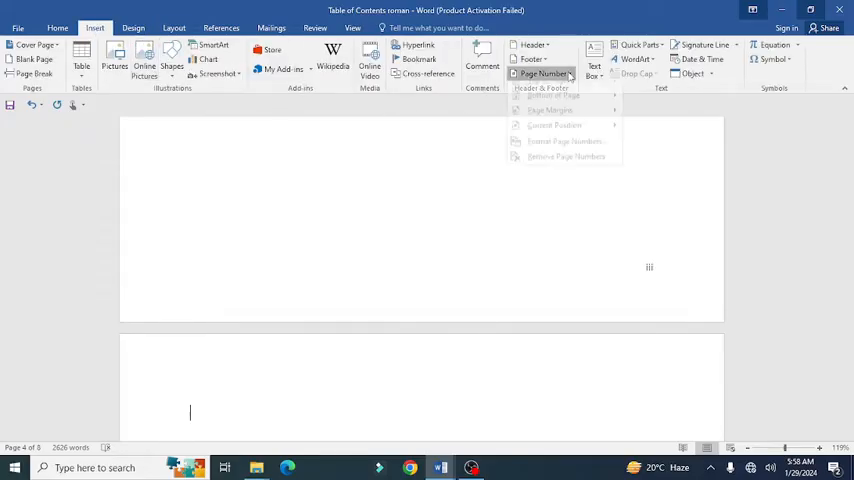
pyautogui.click(545, 74)
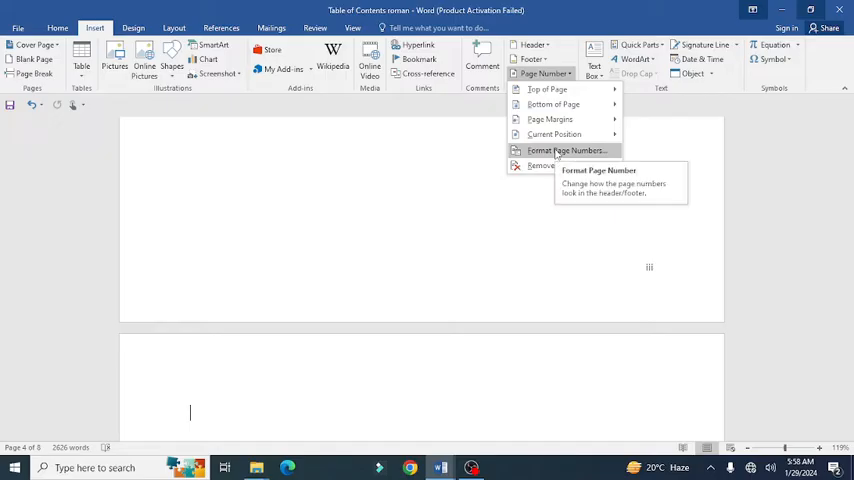
pyautogui.click(567, 150)
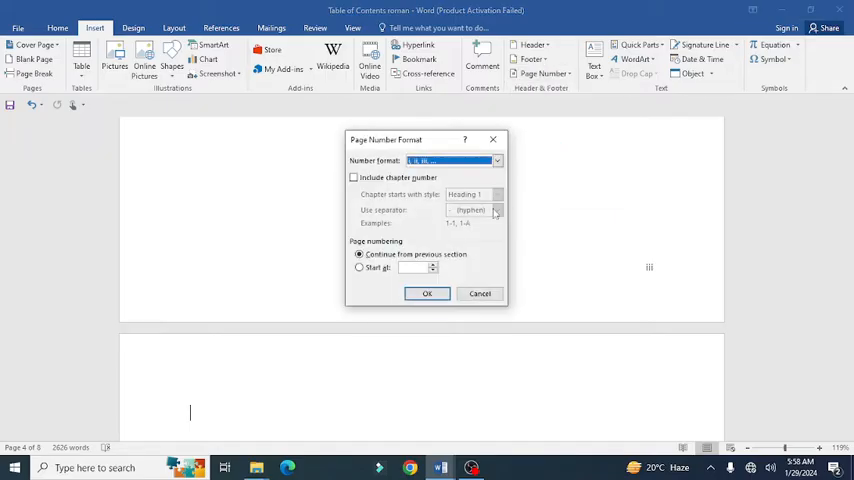
pyautogui.click(497, 161)
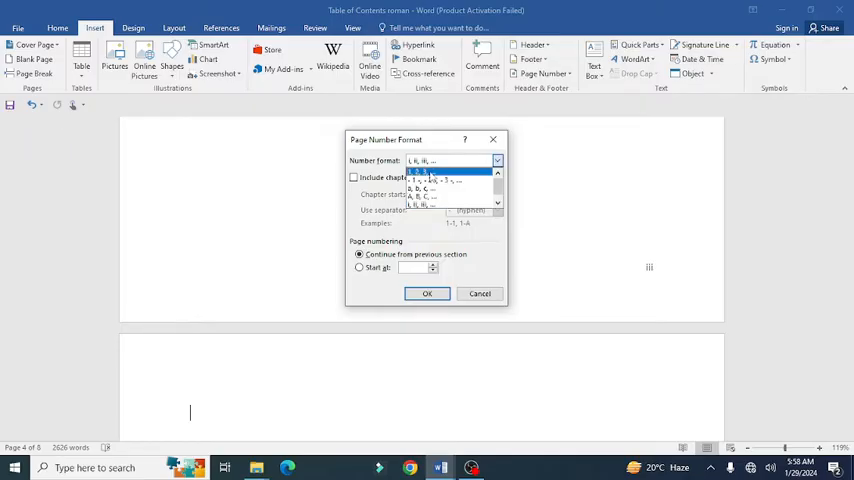
pyautogui.click(430, 161)
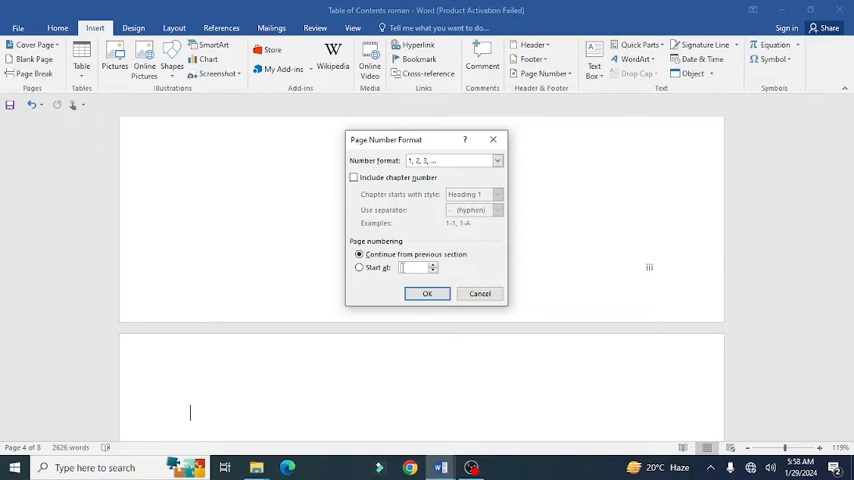
pyautogui.moveTo(402, 267)
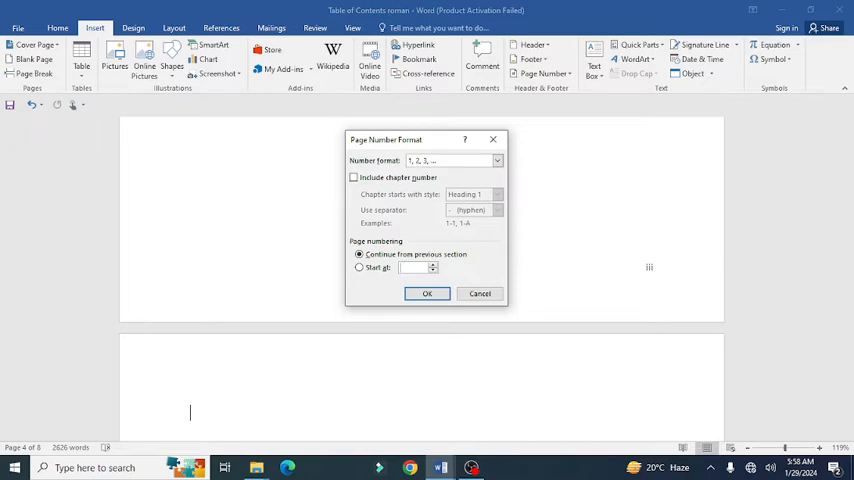
pyautogui.click(359, 267)
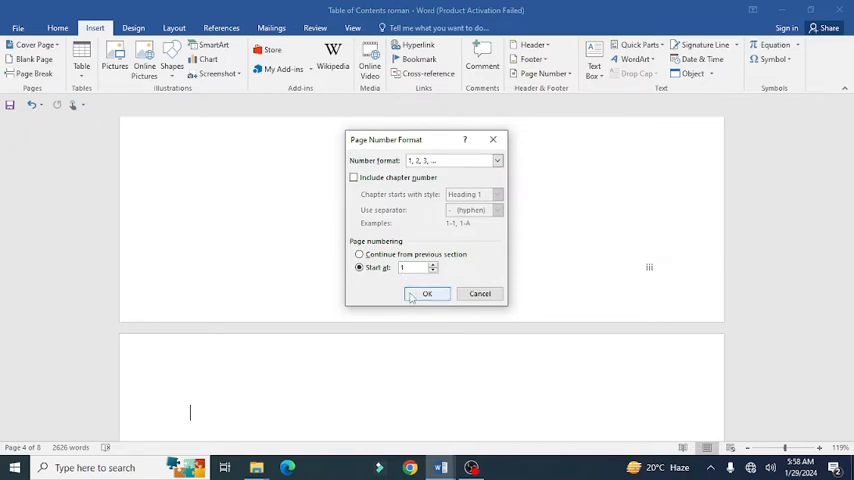
pyautogui.click(427, 293)
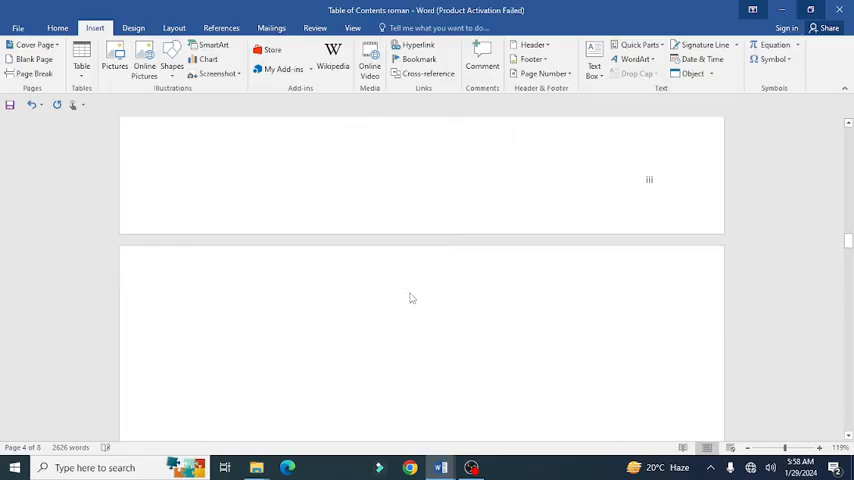
pyautogui.scroll(-3)
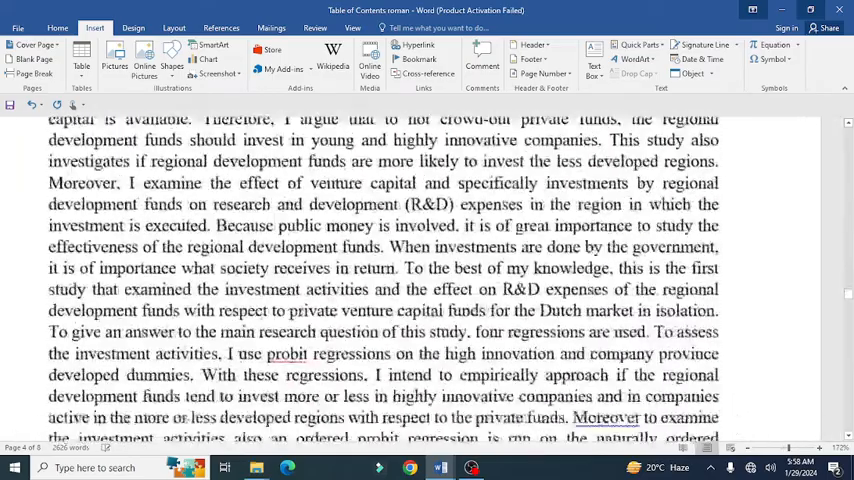
pyautogui.scroll(-3)
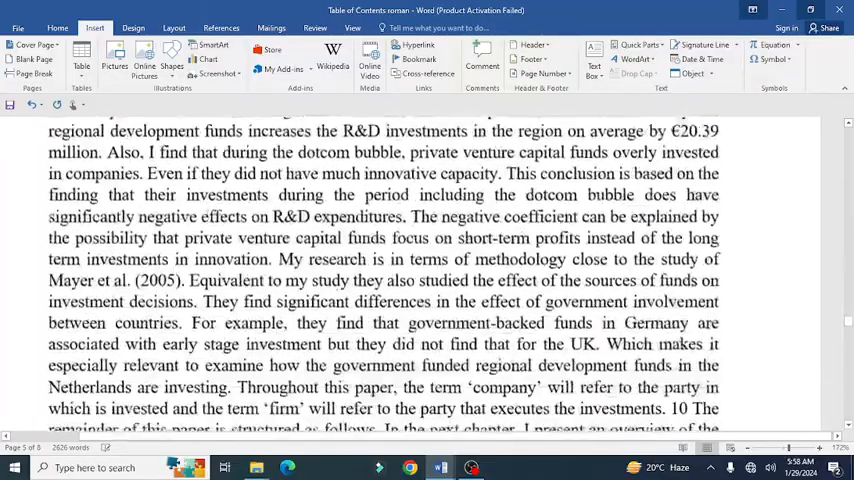
pyautogui.scroll(-3)
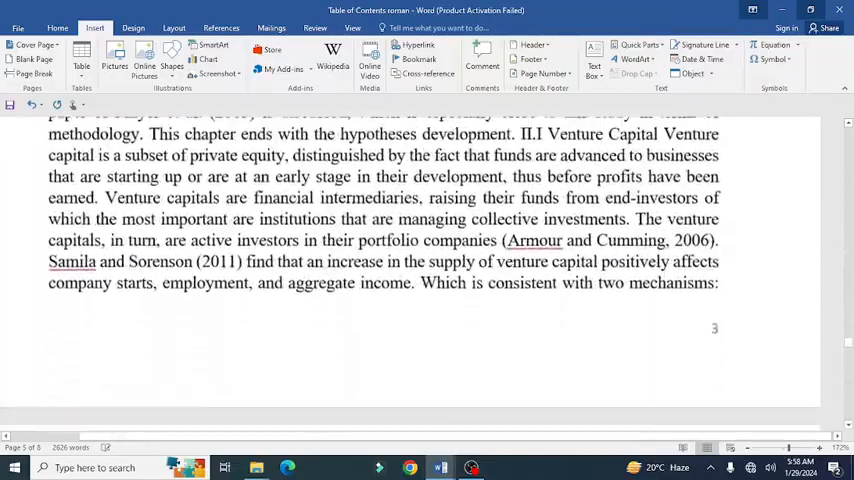
pyautogui.scroll(-3)
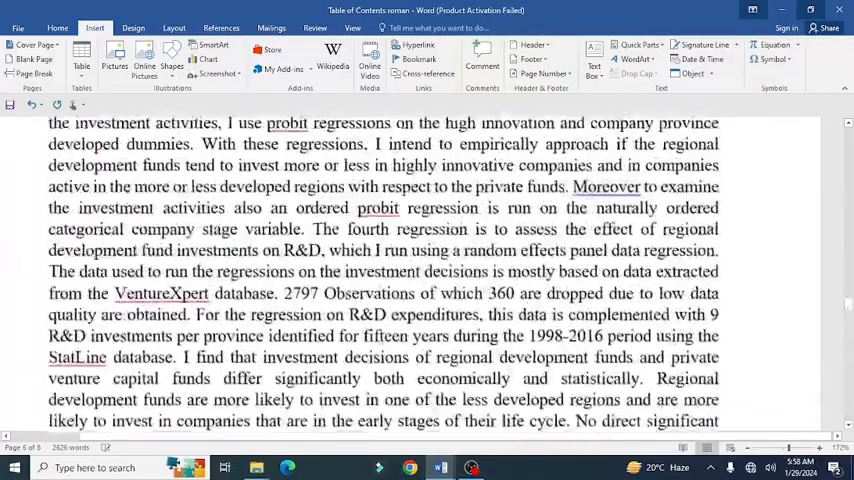